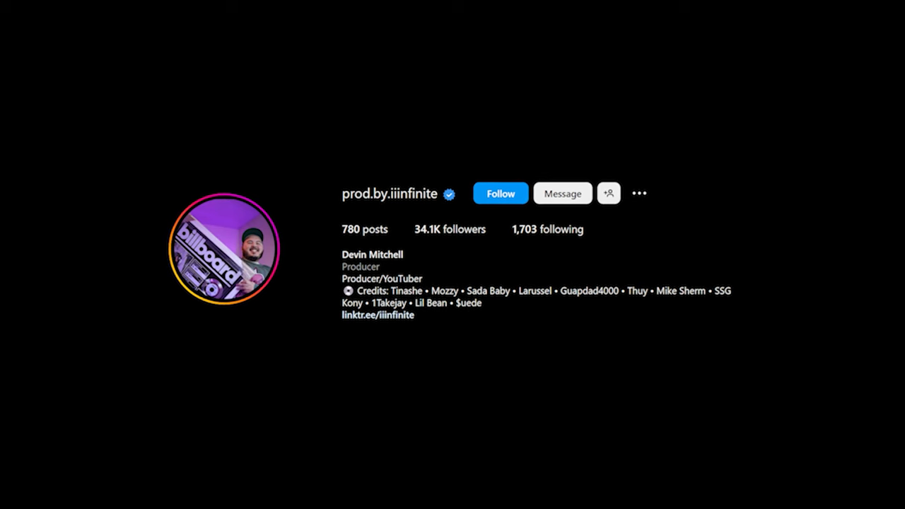
Step: Follow the store link to the Gatekeep Sounds Vol 1 Multi Kit Bundle product page
left_click(378, 317)
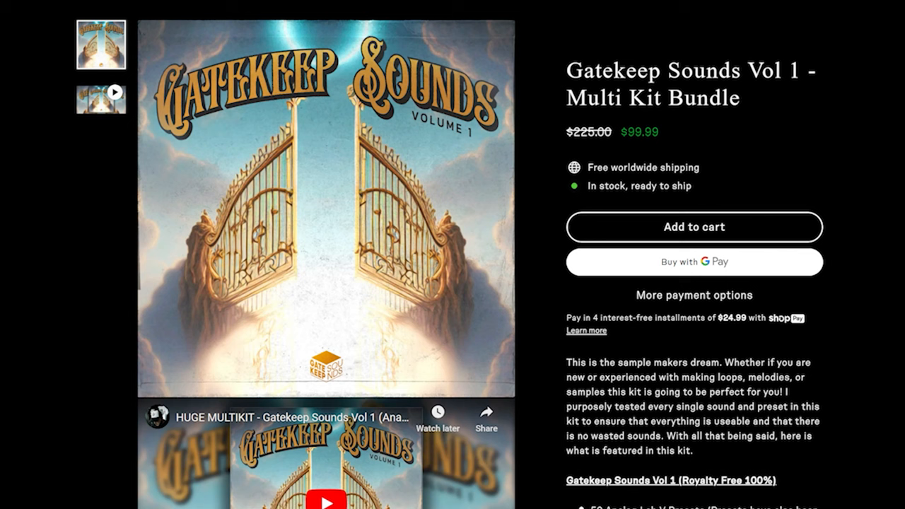
scroll("down", 3)
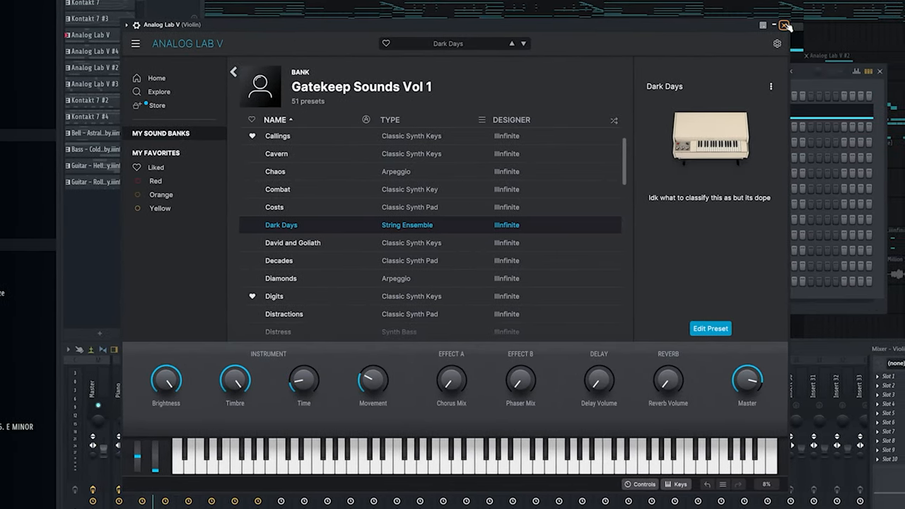
Step: Load the Dark Days string ensemble preset from the Gatekeep Sounds Vol 1 bank
left_click(783, 23)
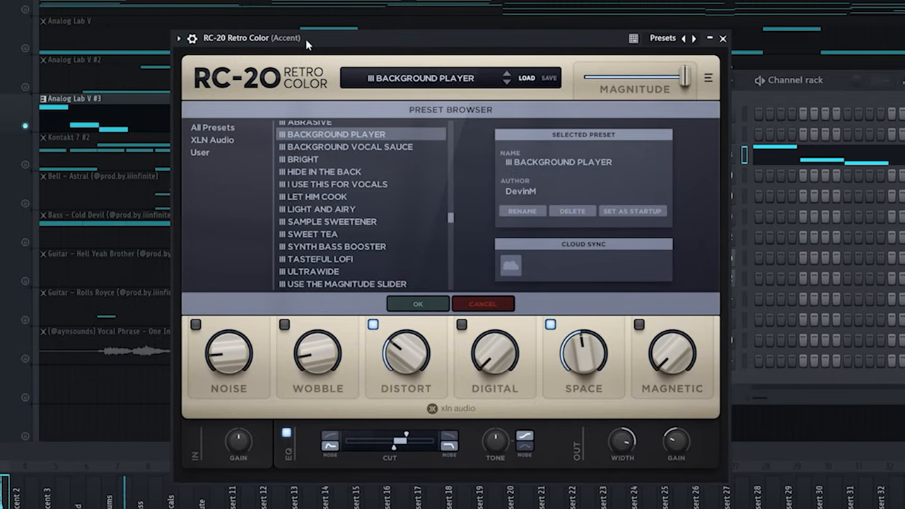
Step: Apply RC-20 Retro Color's Background Player preset to the Accent channel
left_click(723, 40)
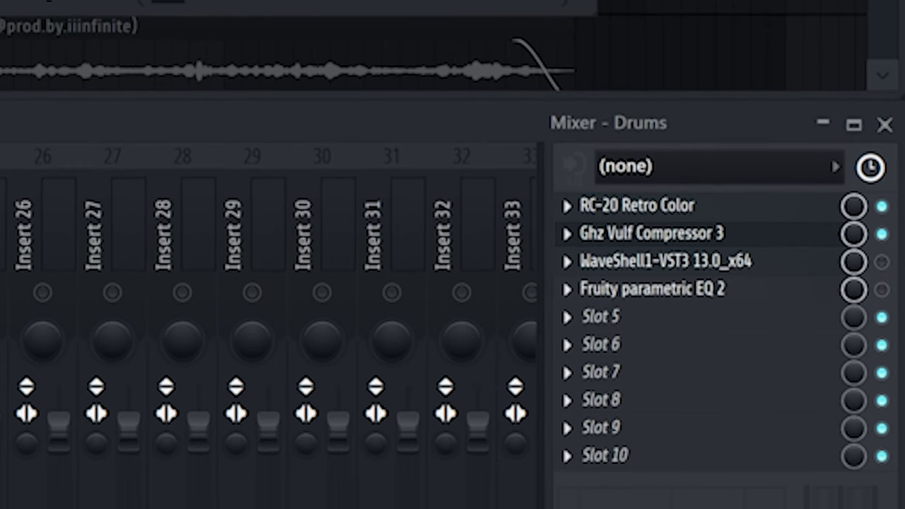
Step: Check the WaveShell SoundShifter on the Drums insert, then bring up its Fruity parametric EQ 2
left_click(639, 233)
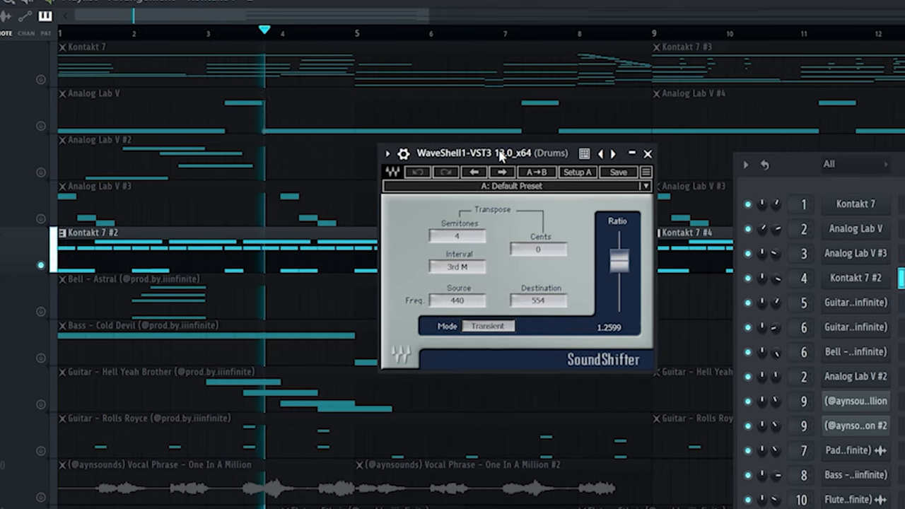
left_click(648, 153)
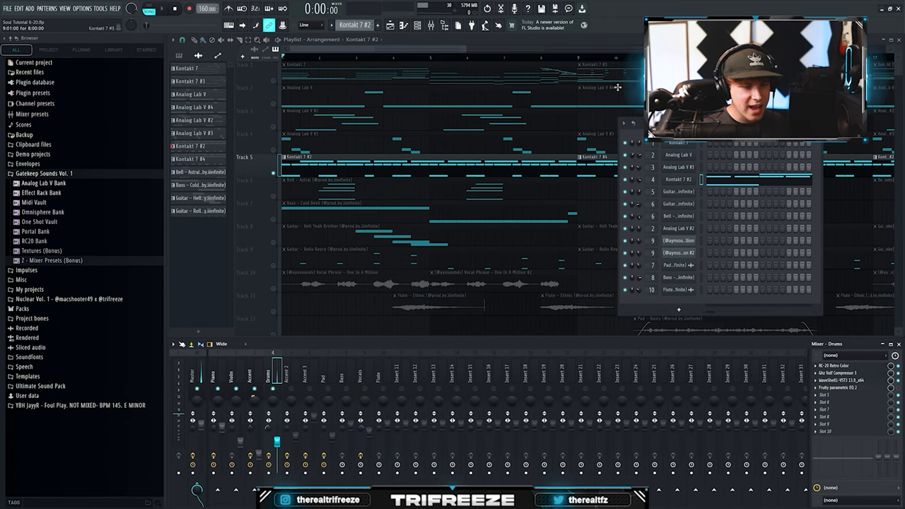
left_click(837, 387)
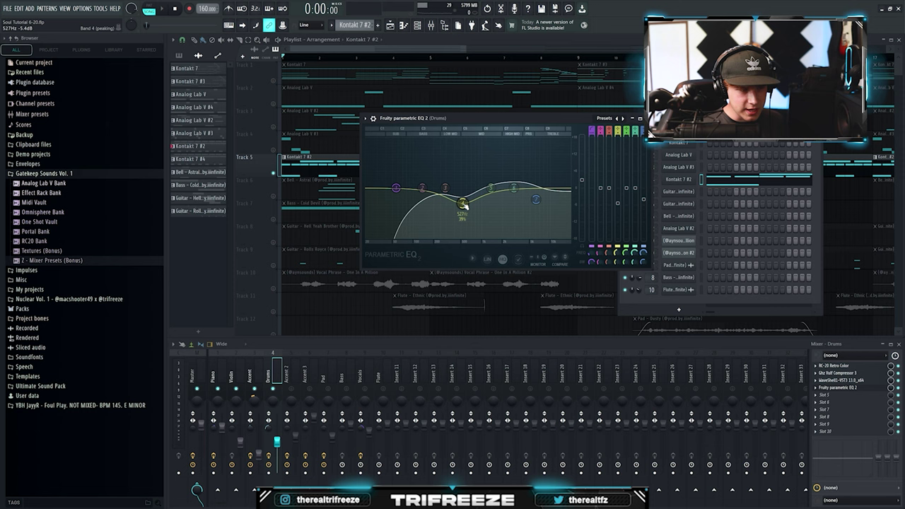
Step: Drag a band node to reshape the drums' Fruity parametric EQ 2 curve
left_click_drag(464, 212, 536, 201)
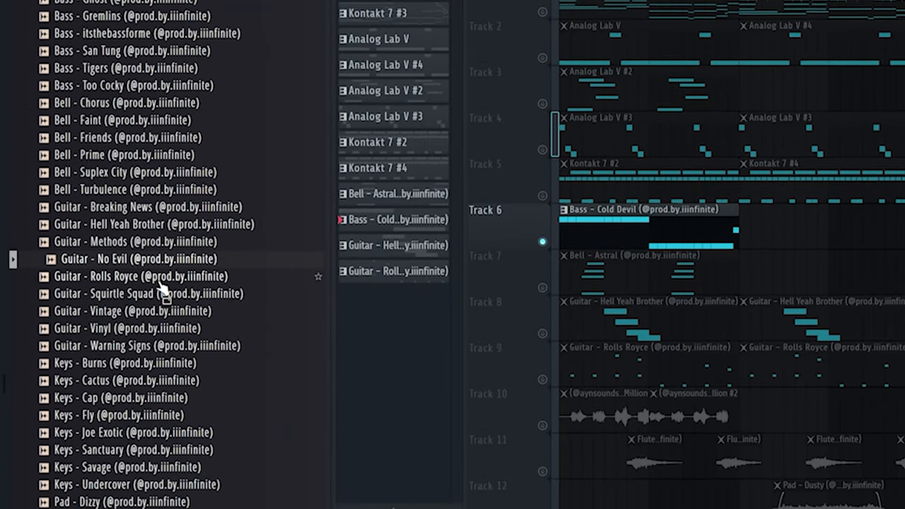
Step: Place the Hell Yeah Brother and Rolls Royce guitar loops on playlist tracks 8 and 9
scroll("down", 3)
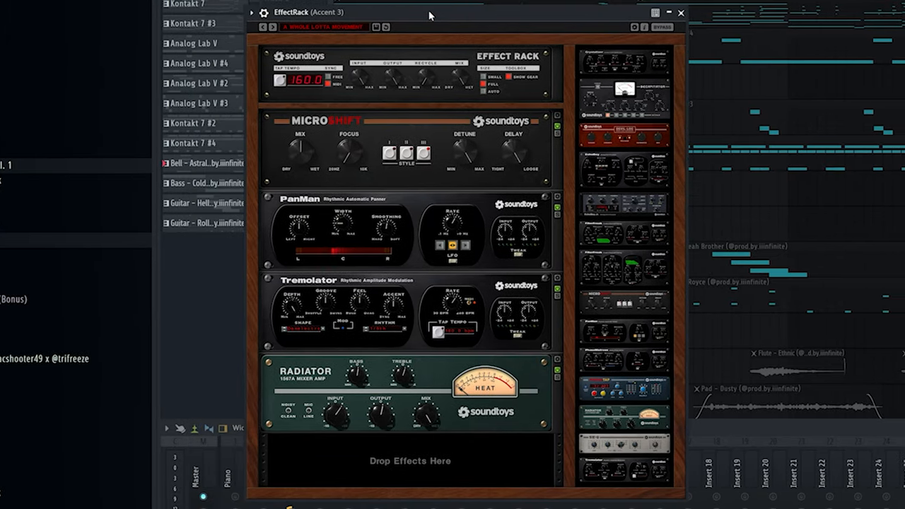
Step: Build a Soundtoys EffectRack of MicroShift, PanMan, Tremolator and Radiator on Accent 3
left_click(676, 14)
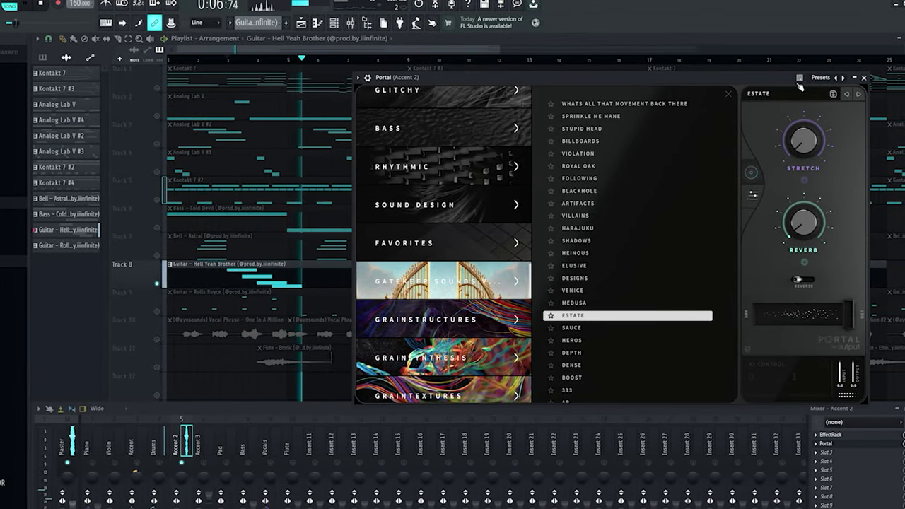
Step: Choose Portal's Estate granular preset from the Gatekeep Sounds bank for the accent channel
left_click(863, 77)
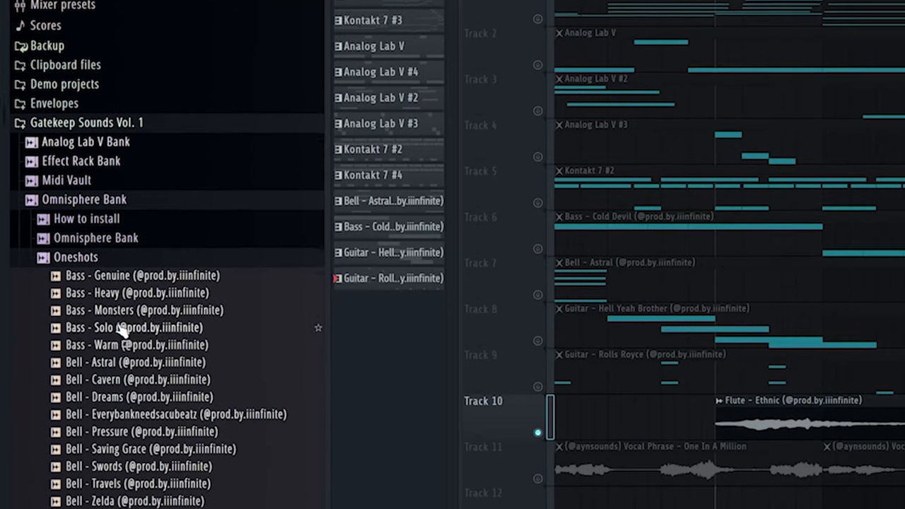
Step: Browse the Gatekeep Sounds Vol. 1 Oneshots folder and bring Pad - Dusty into the playlist
scroll("down", 3)
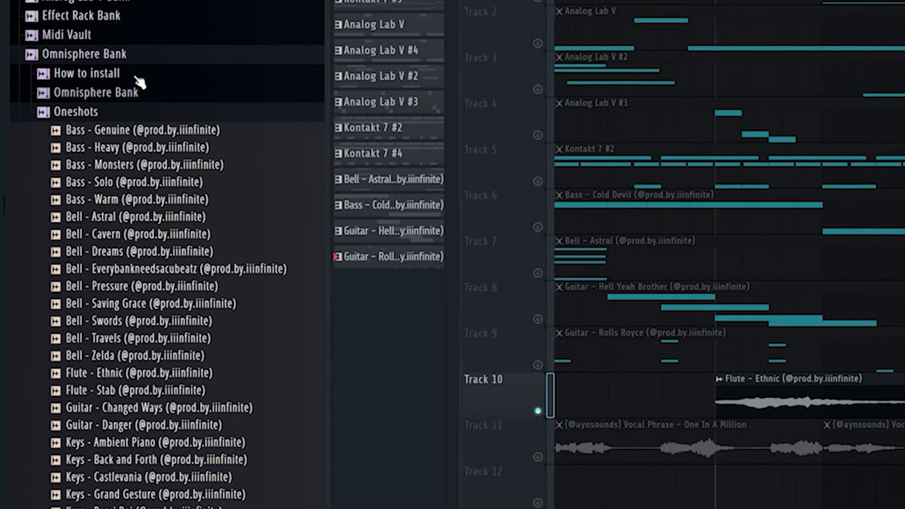
scroll("down", 3)
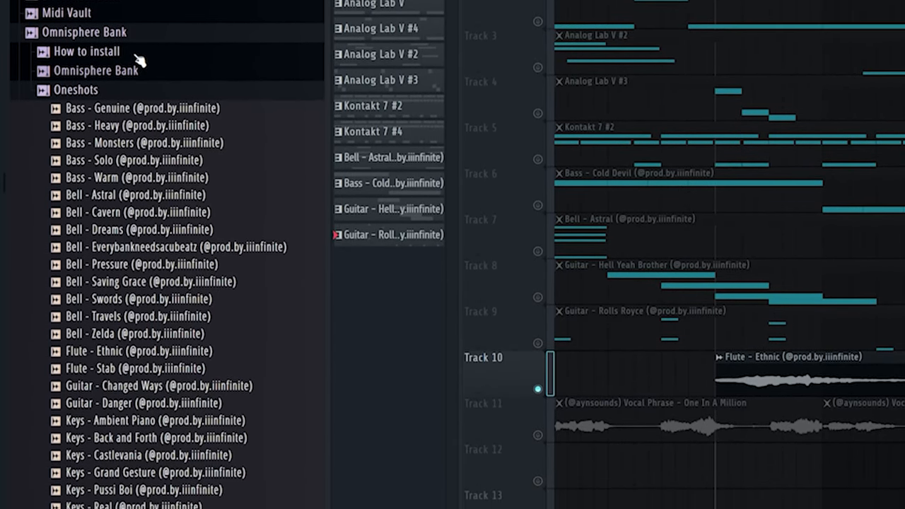
scroll("down", 3)
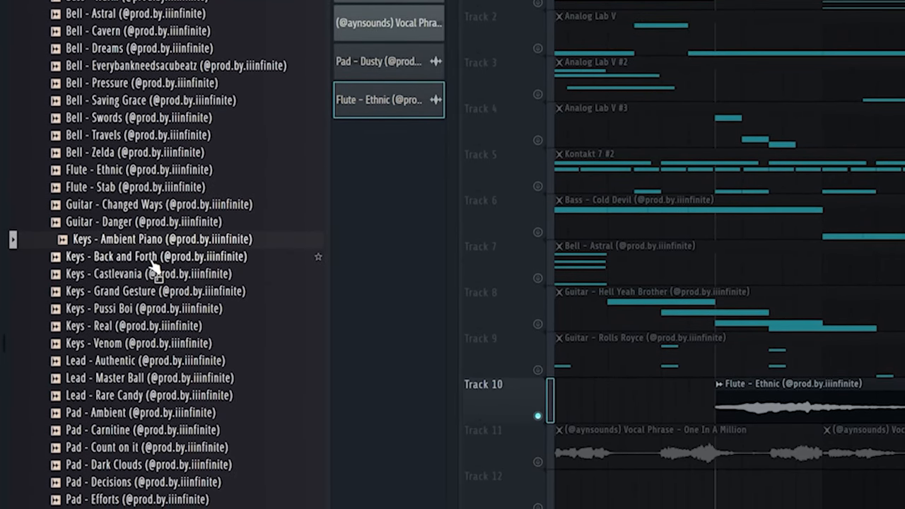
scroll("down", 3)
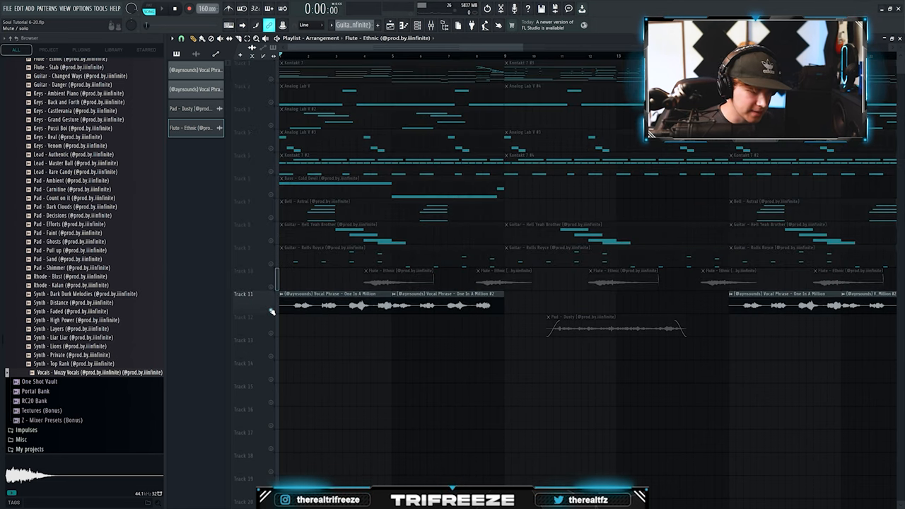
Step: Adjust the time-stretching pitch of the One In A Million vocal phrase sample
double_click(312, 294)
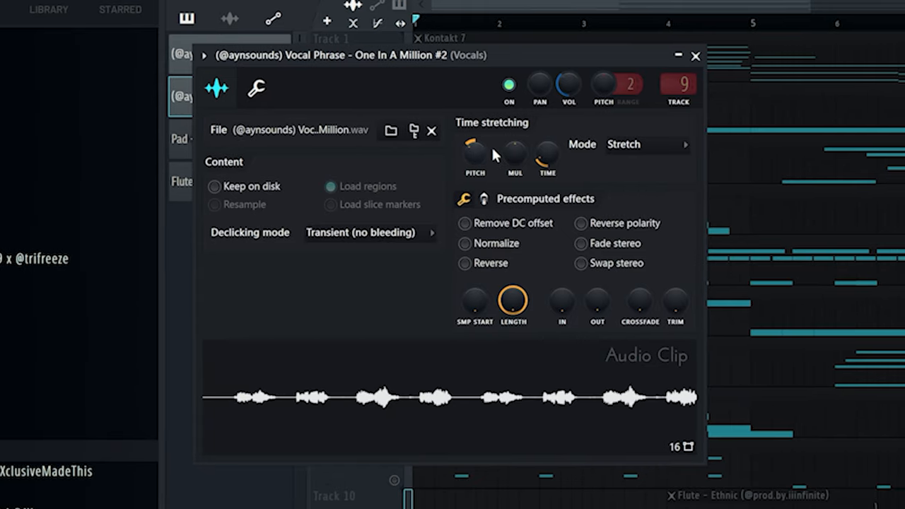
left_click(695, 56)
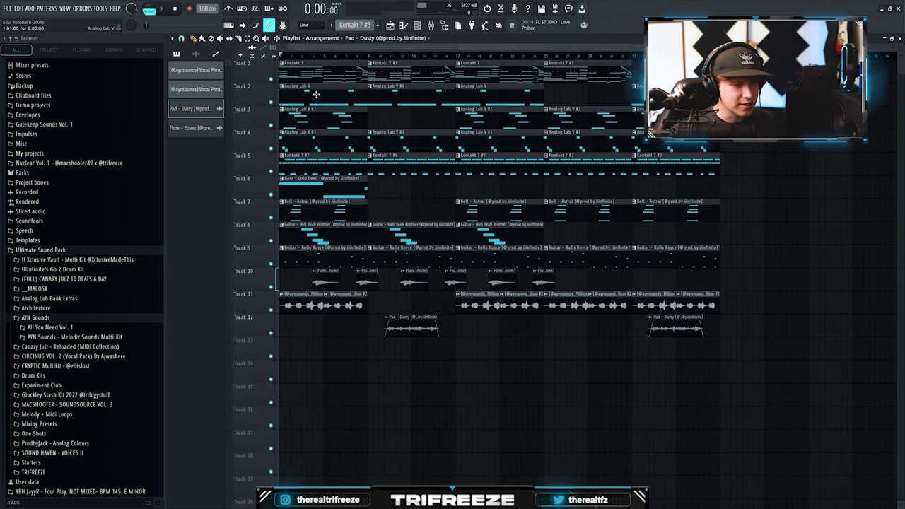
left_click(429, 24)
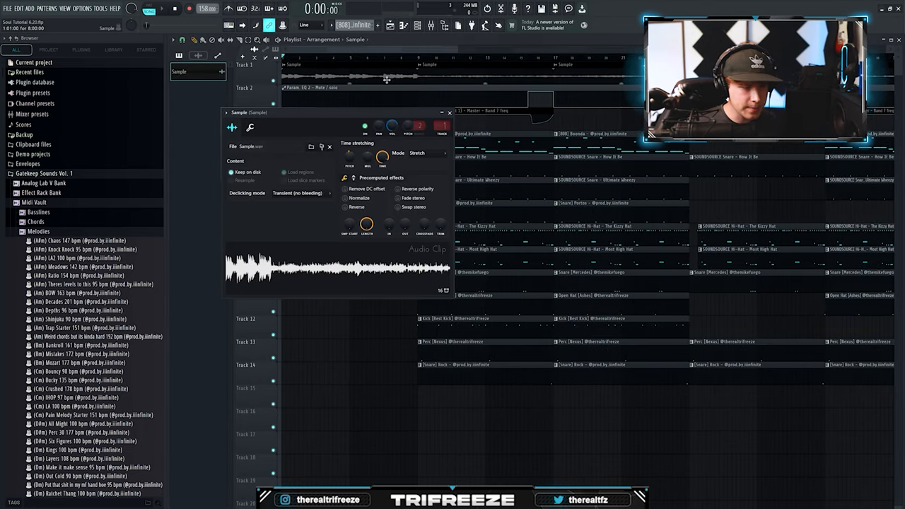
Step: Add the [808] Boonda sample as a sampler channel on Insert 2 with Resample stretching
left_click(450, 114)
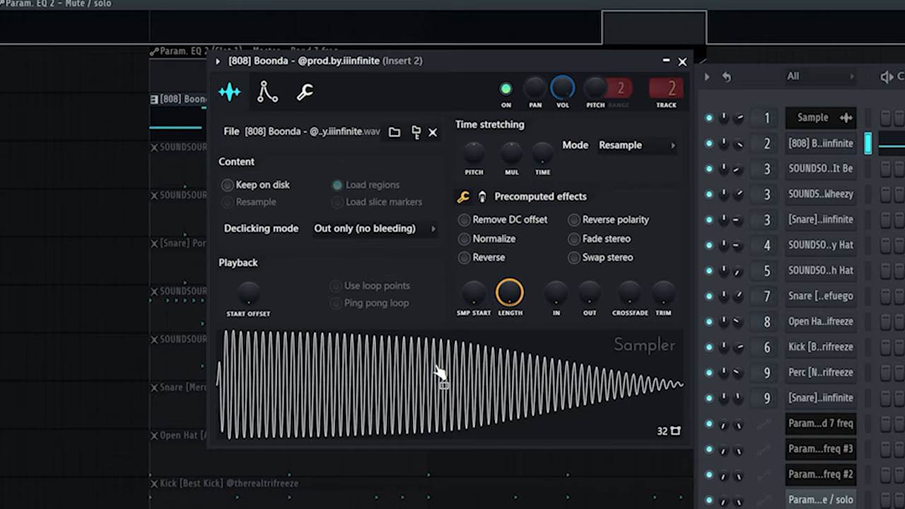
Step: Show the Boonda 808's volume envelope and keyboard root note (C5)
left_click(267, 94)
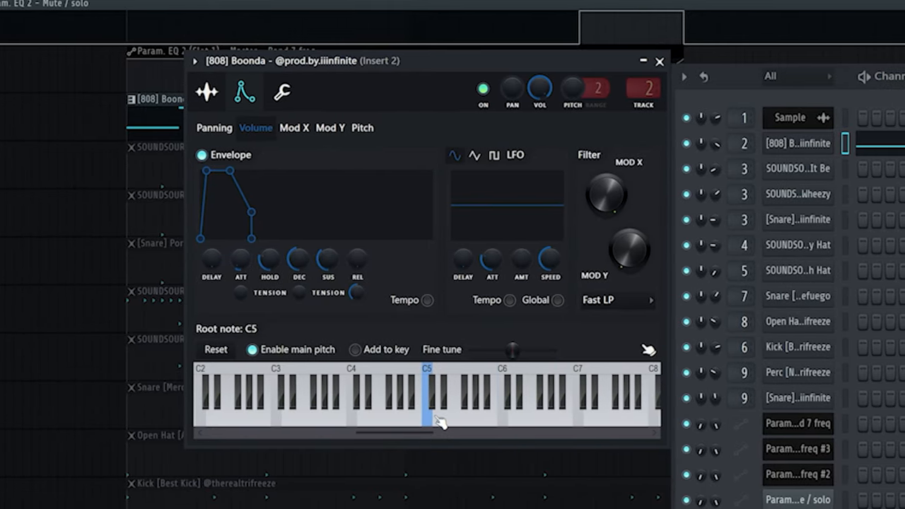